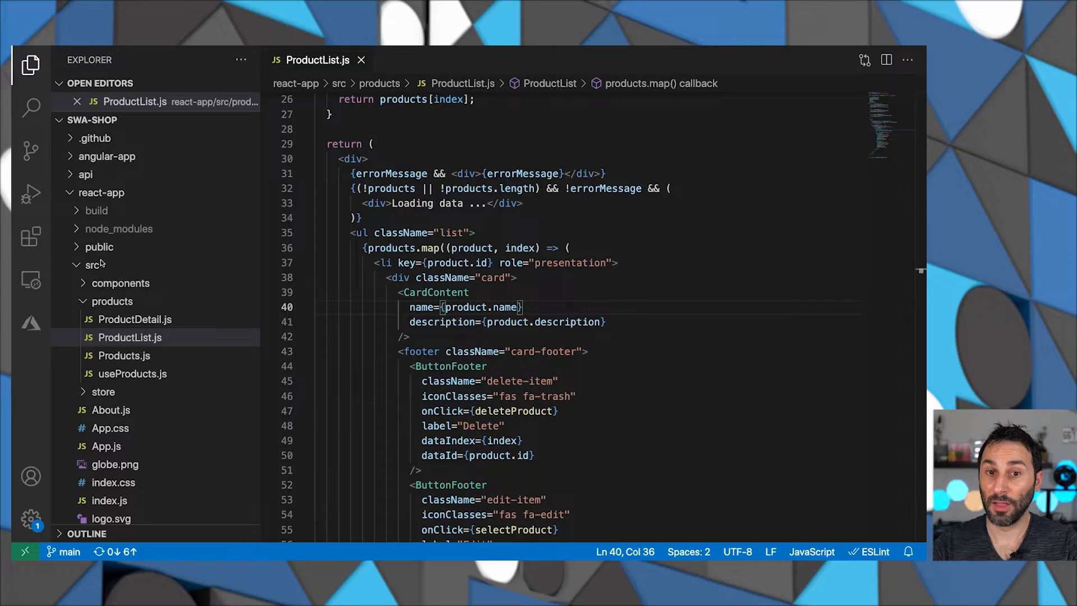
Search the Extensions marketplace for 'static web apps' and install Azure Static Web Apps
{"action": "left_click", "coordinate": [30, 236]}
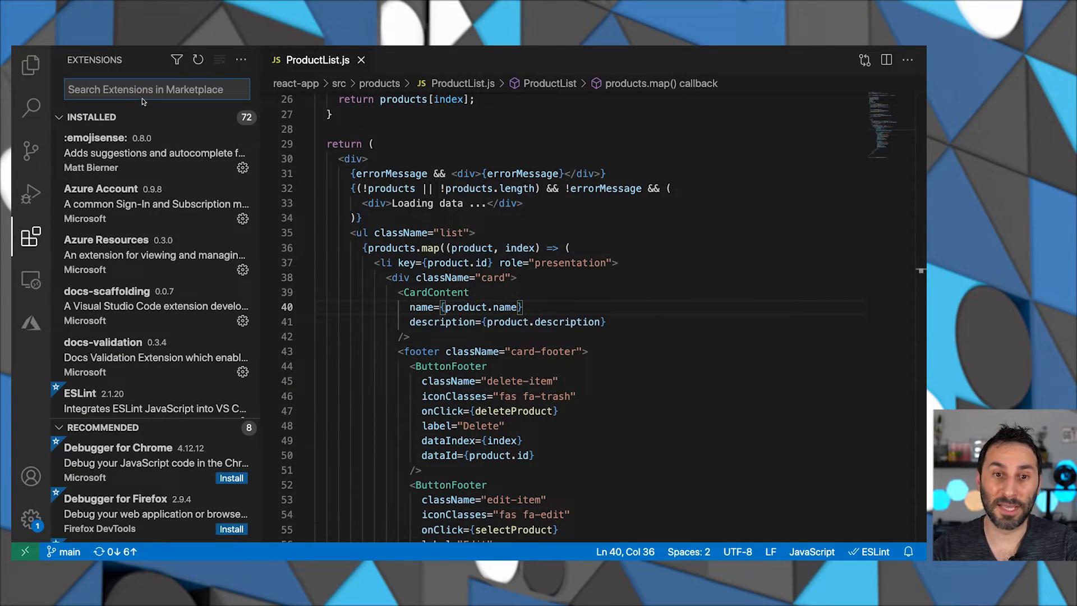
{"action": "type", "text": "statuc"}
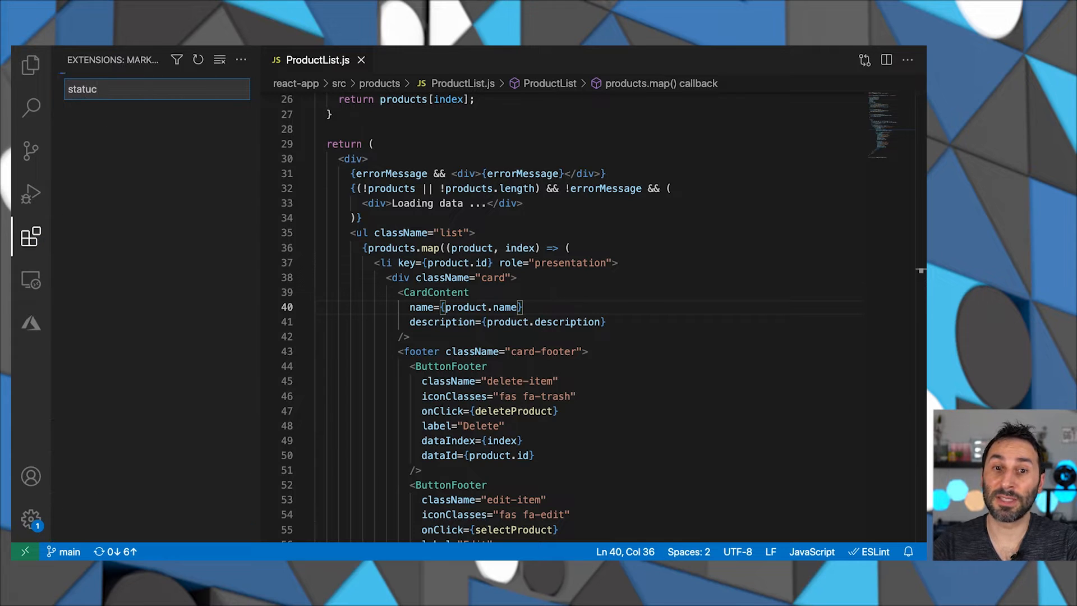
{"action": "type", "text": "static web apps"}
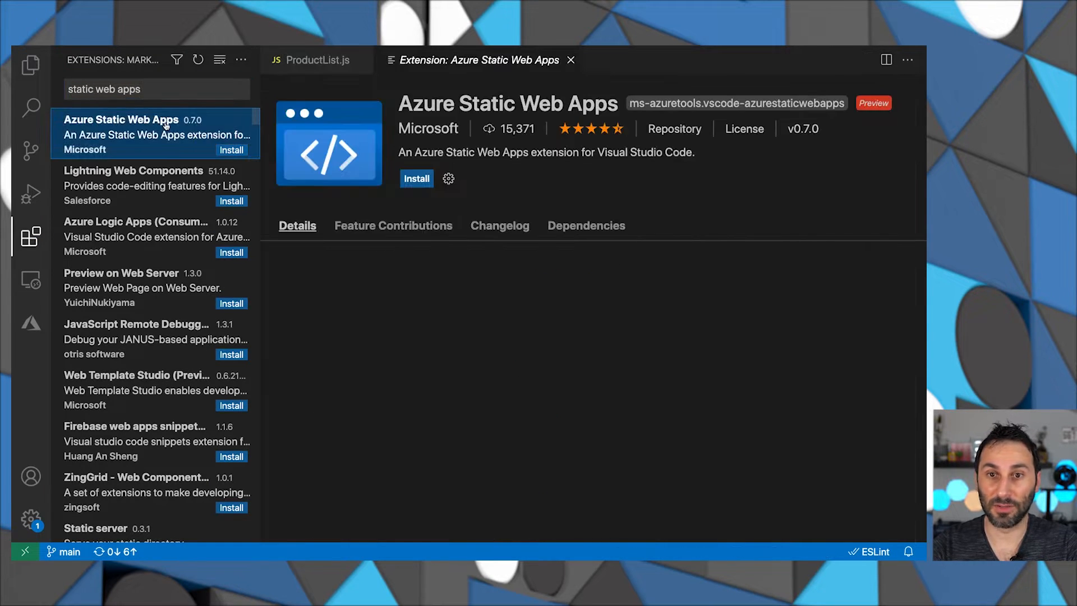
{"action": "left_click", "coordinate": [416, 178]}
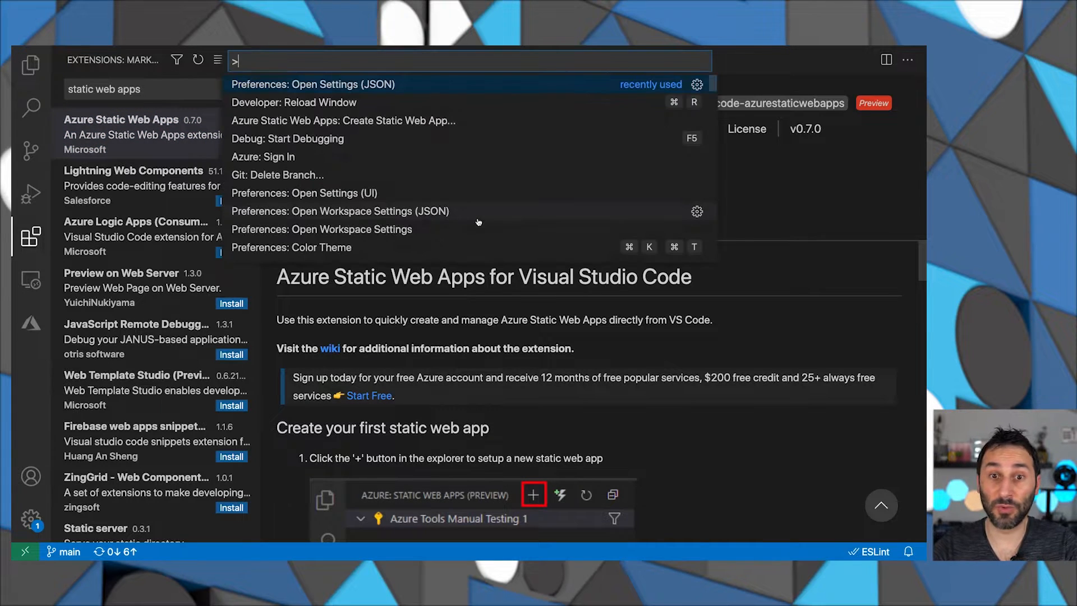
{"action": "type", "text": "static"}
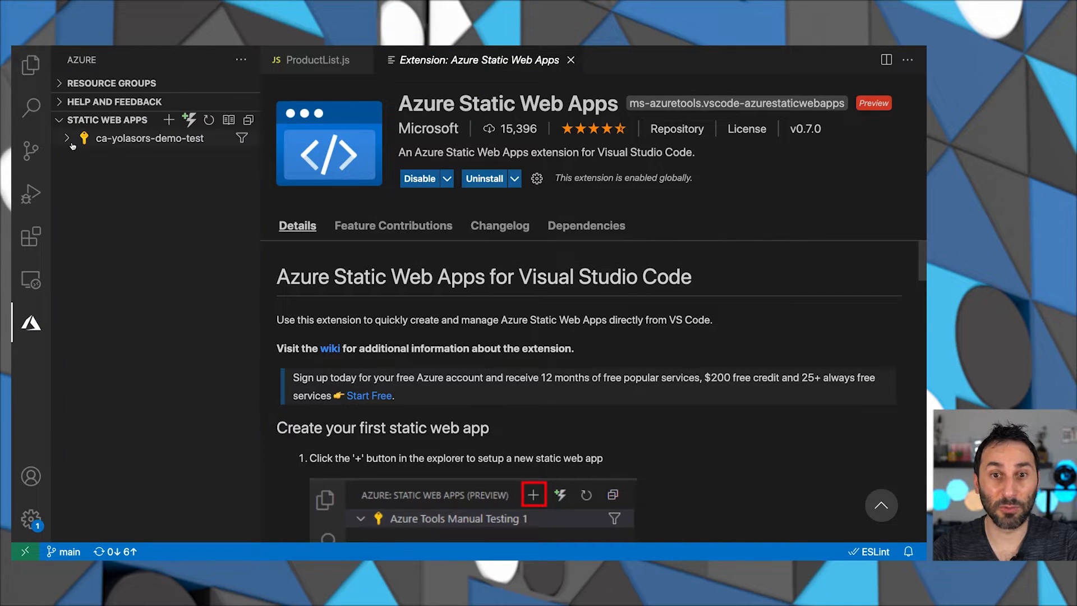
Expand the subscription's static web apps down to my-pwa's Production environment
{"action": "left_click", "coordinate": [149, 138]}
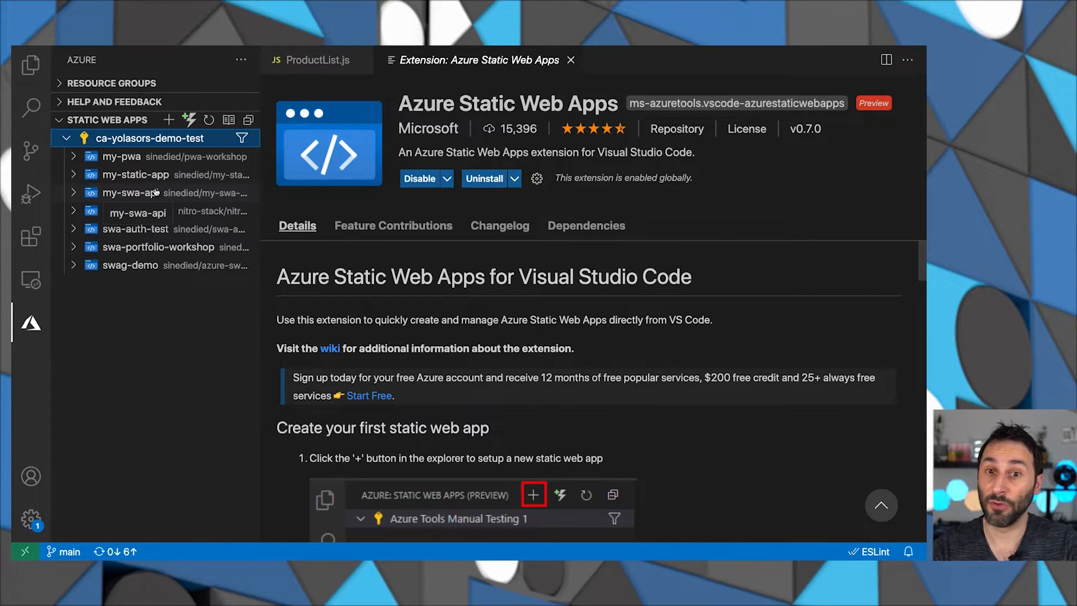
{"action": "left_click", "coordinate": [124, 155]}
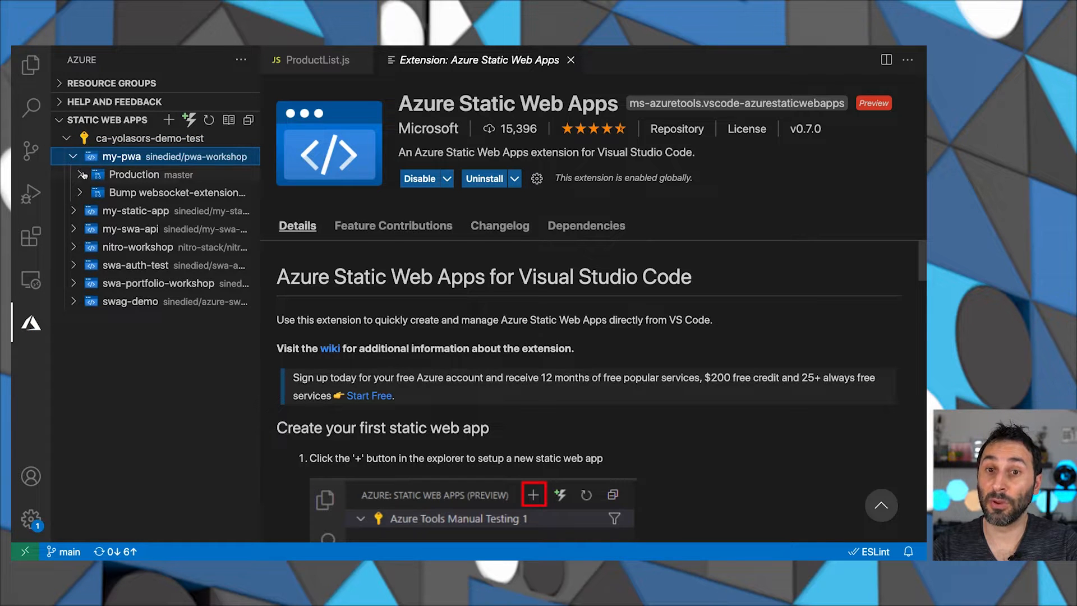
{"action": "left_click", "coordinate": [135, 175]}
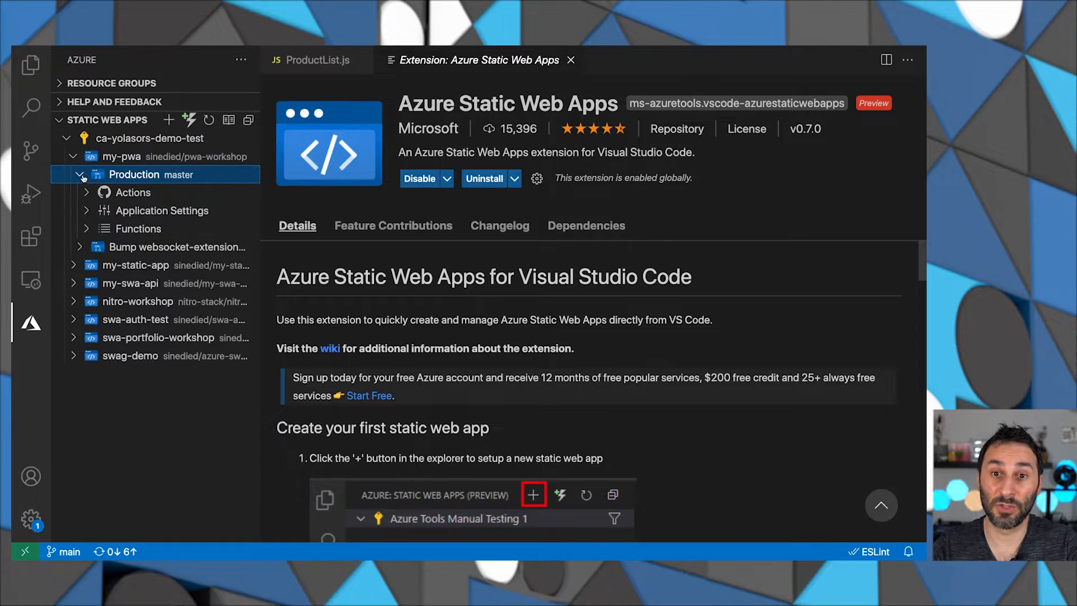
{"action": "mouse_move", "coordinate": [213, 229]}
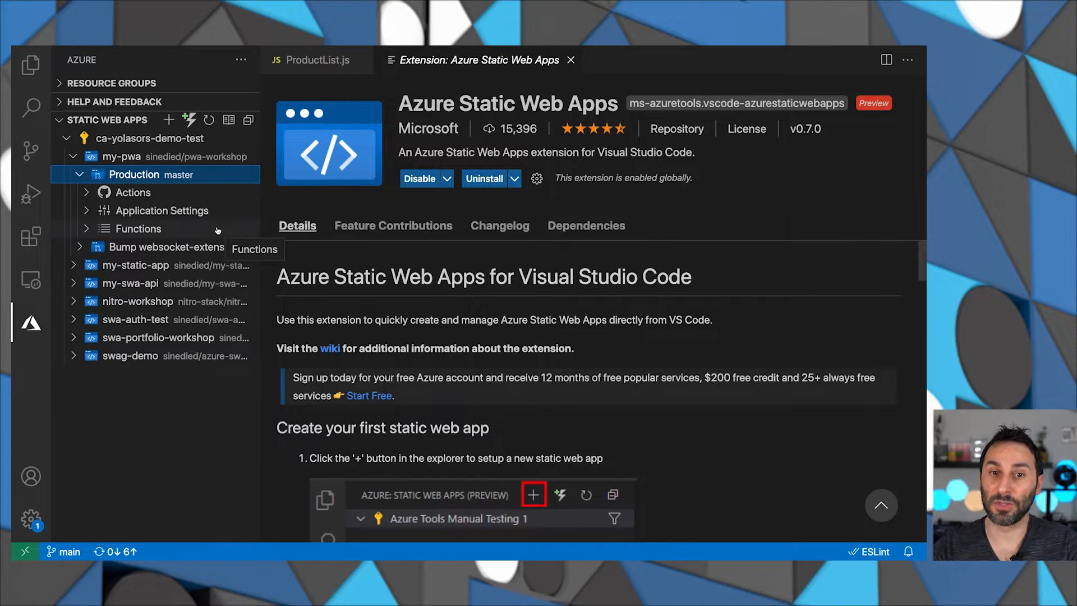
Search the marketplace for 'functions' and install the Azure Functions extension
{"action": "left_click", "coordinate": [30, 237]}
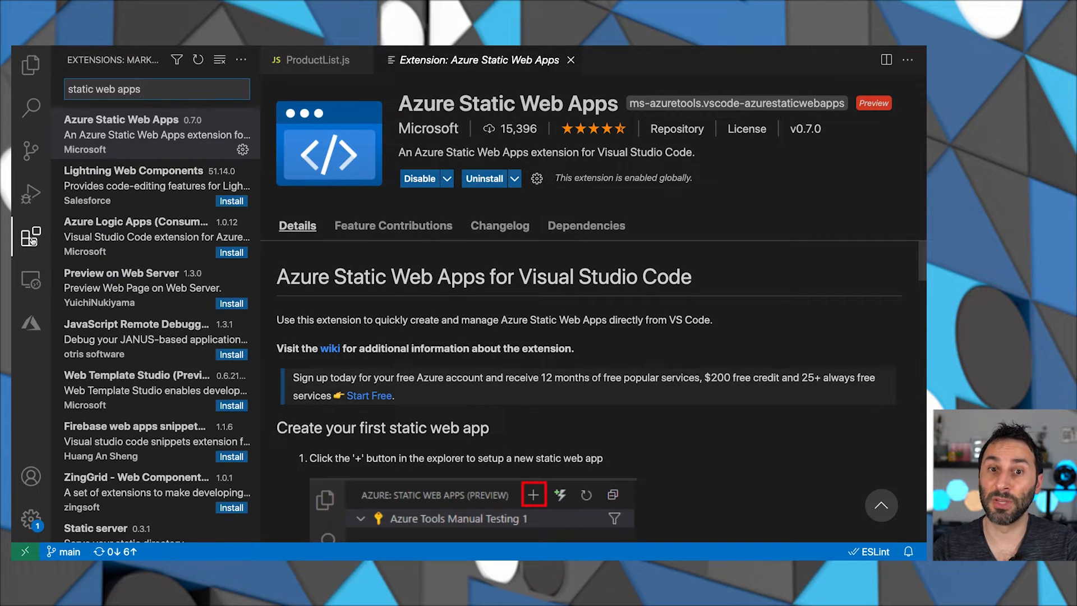
{"action": "type", "text": "functions"}
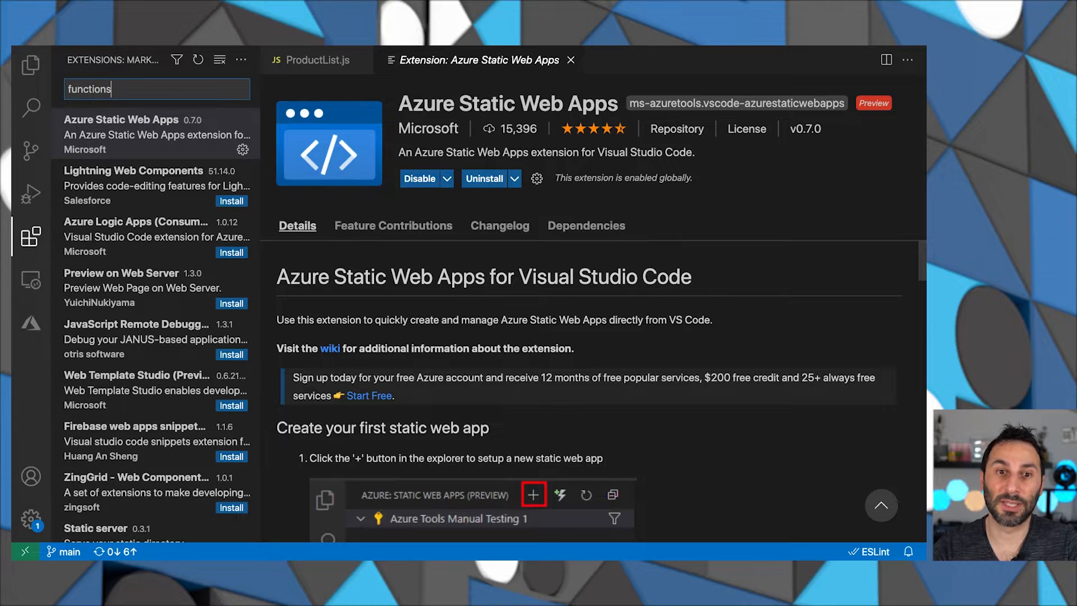
{"action": "left_click", "coordinate": [123, 134]}
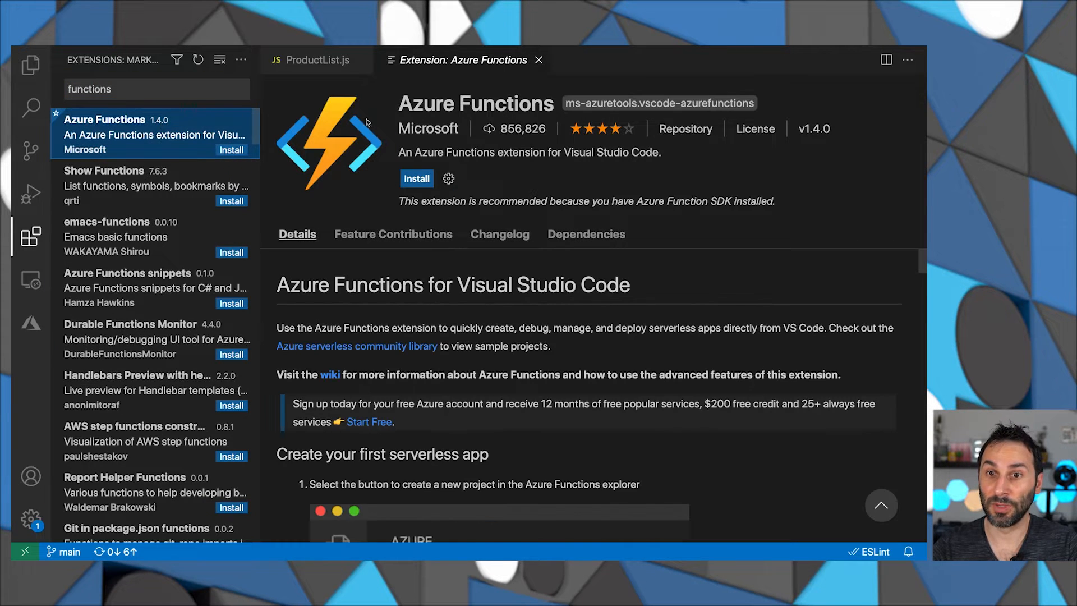
{"action": "left_click", "coordinate": [415, 179]}
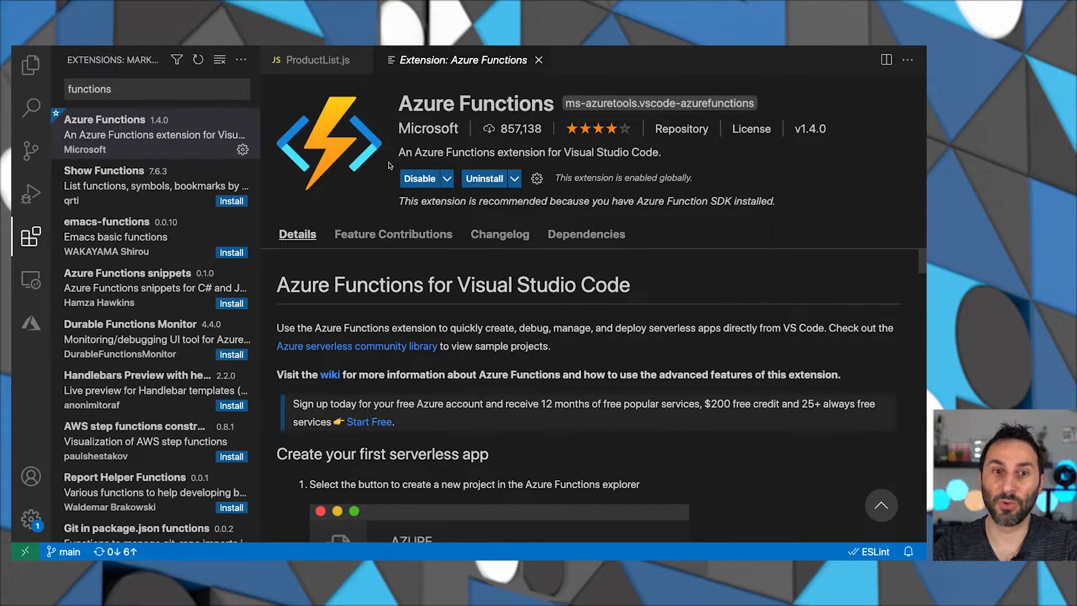
Look up 'functions' commands in the Command Palette
{"action": "type", "text": ">f"}
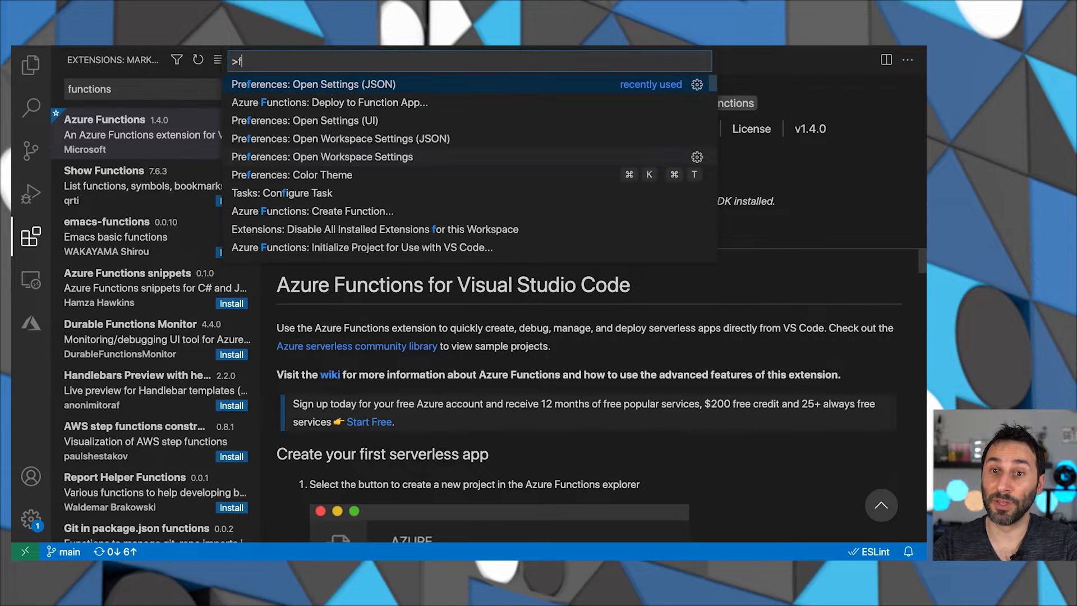
{"action": "type", "text": "unctions"}
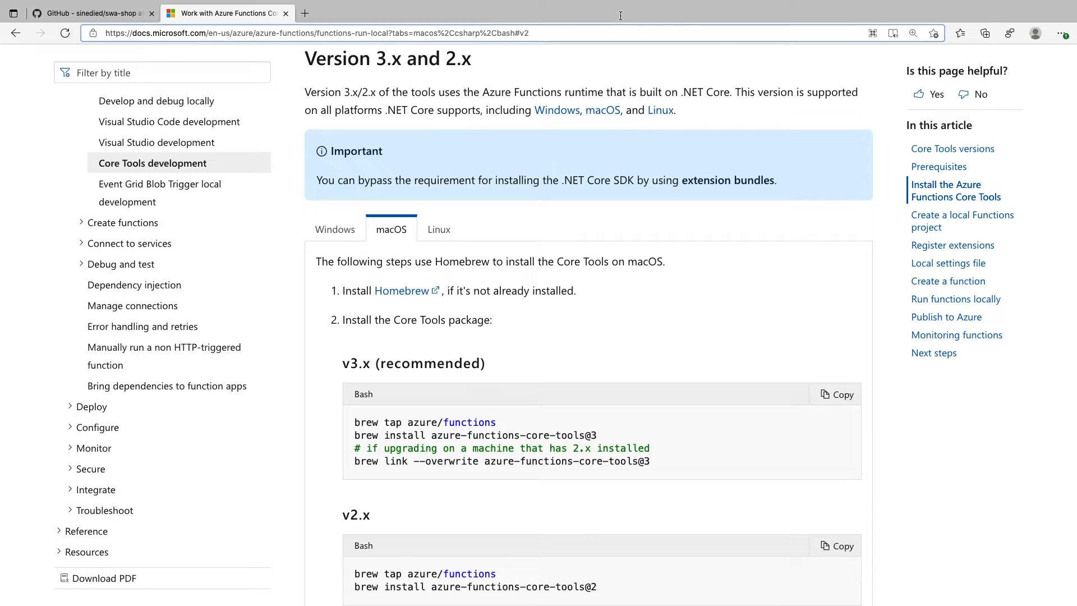
Switch the Core Tools docs to the macOS tab showing the Homebrew install commands
{"action": "left_click", "coordinate": [336, 229]}
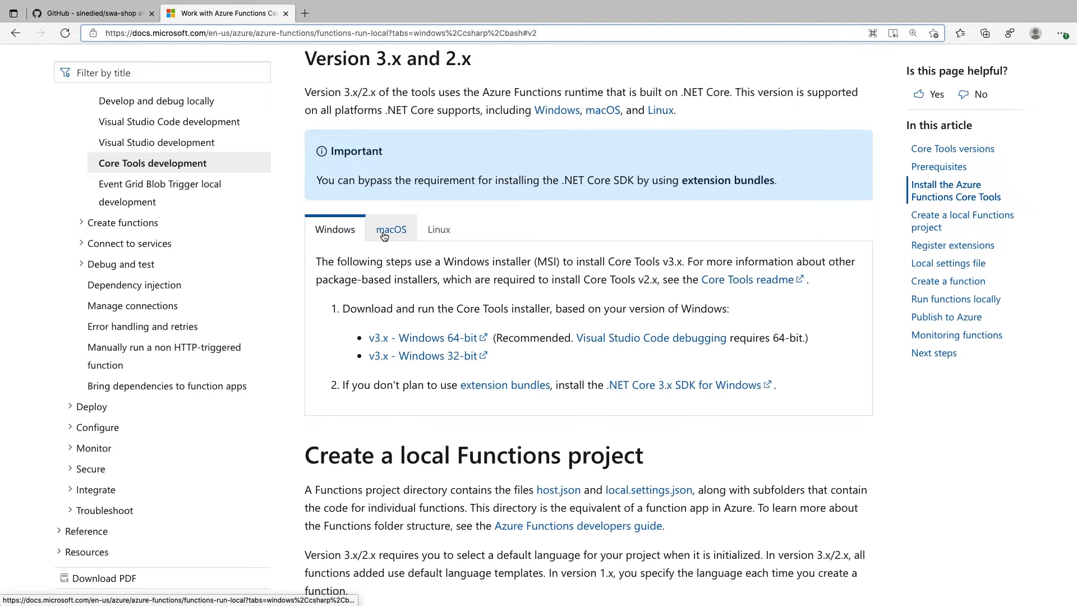
{"action": "left_click", "coordinate": [438, 229]}
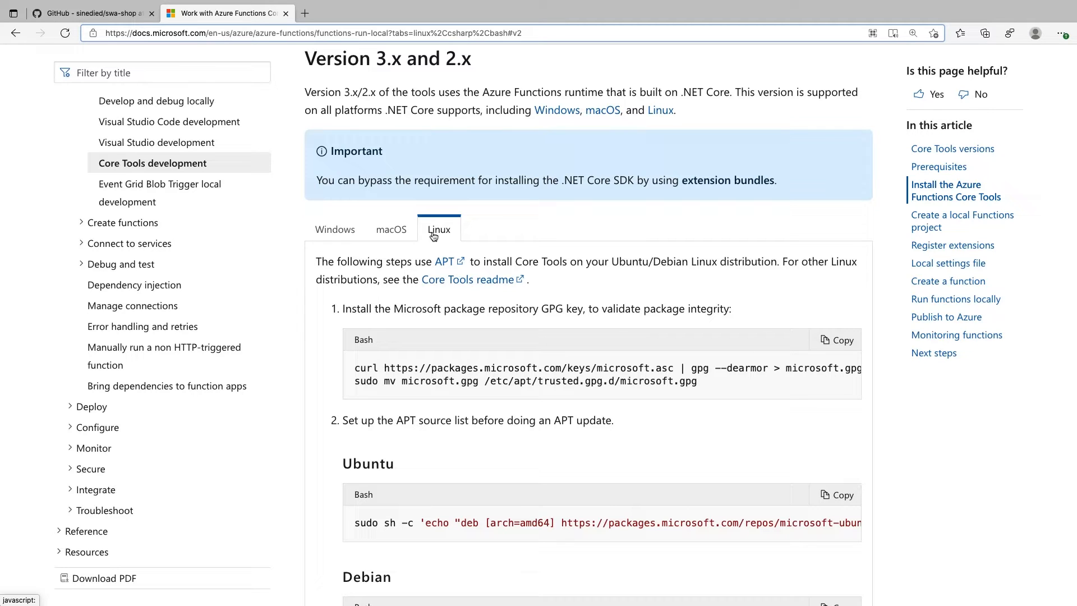
{"action": "left_click", "coordinate": [390, 229]}
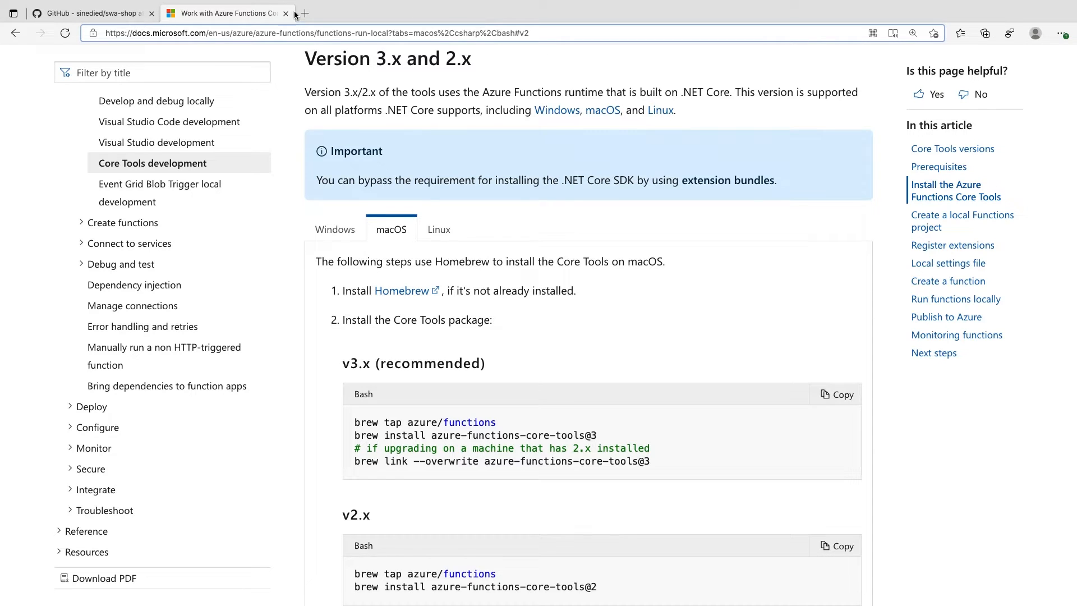
{"action": "left_click", "coordinate": [304, 13]}
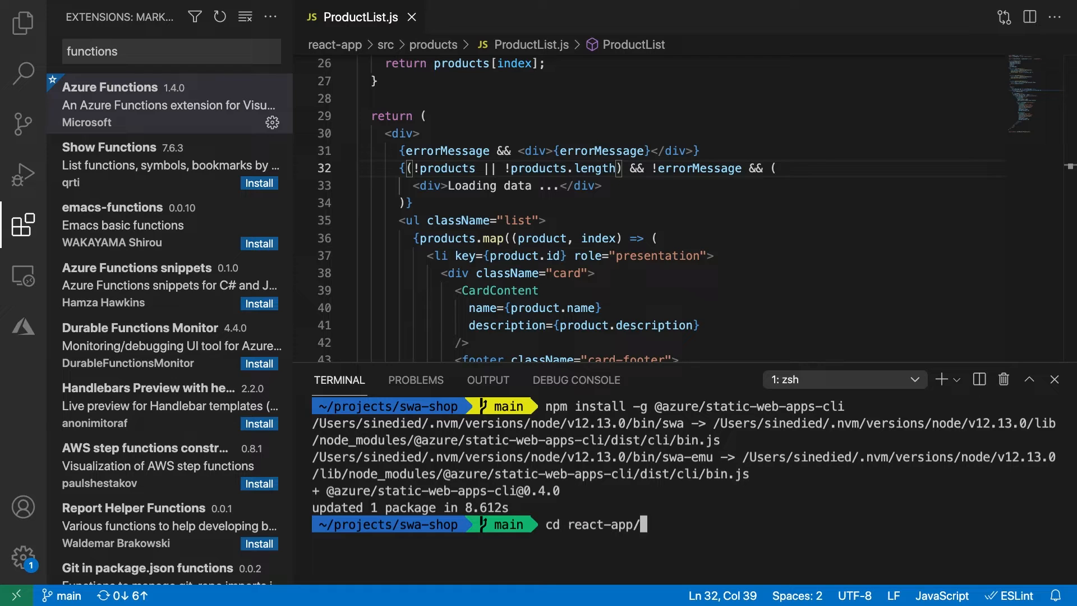
Run 'swa start build --api ../api' to serve the React app with its functions locally
{"action": "type", "text": "swa start"}
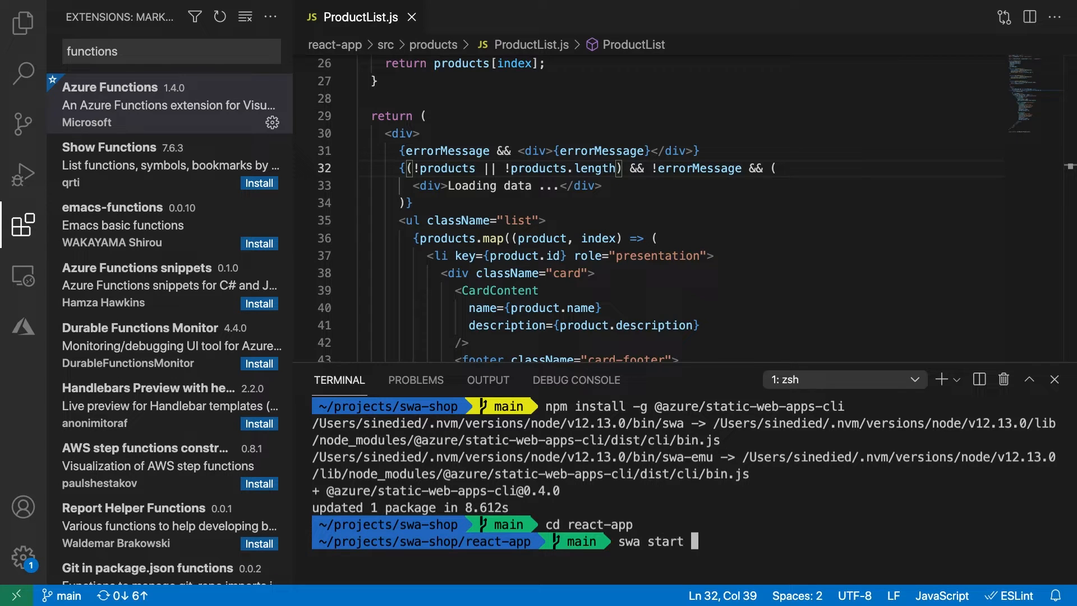
{"action": "type", "text": "build --api ../api"}
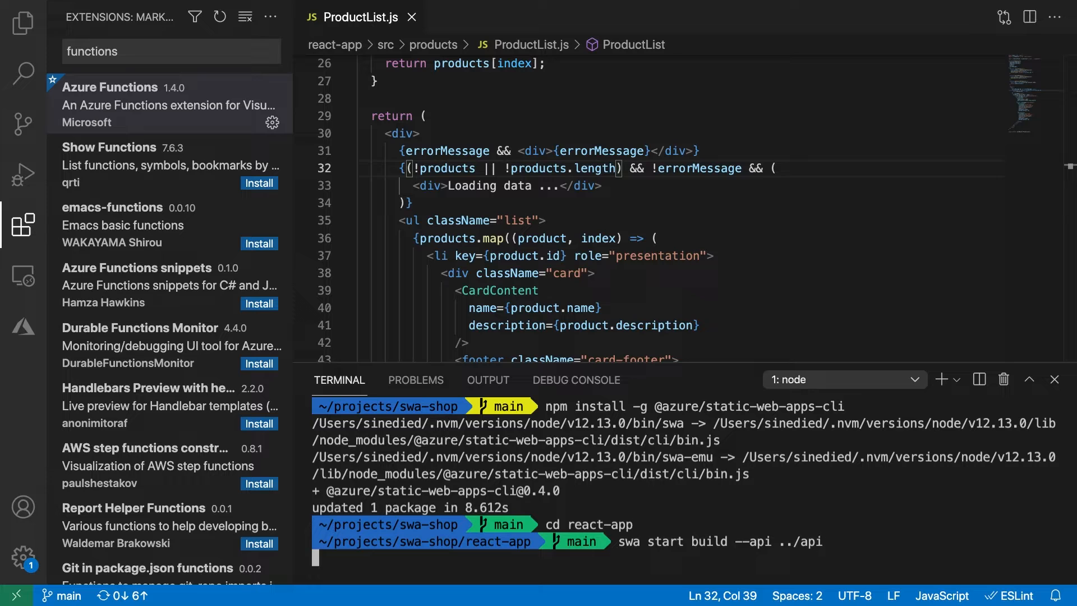
{"action": "left_click", "coordinate": [23, 22]}
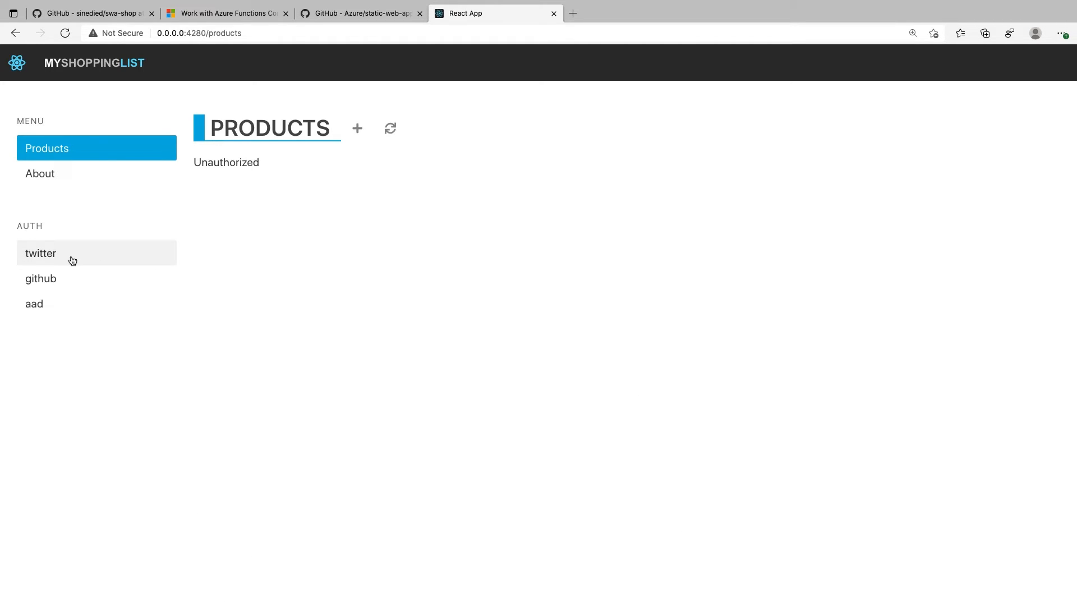
Sign in through the emulated twitter provider so the products list loads
{"action": "left_click", "coordinate": [41, 252]}
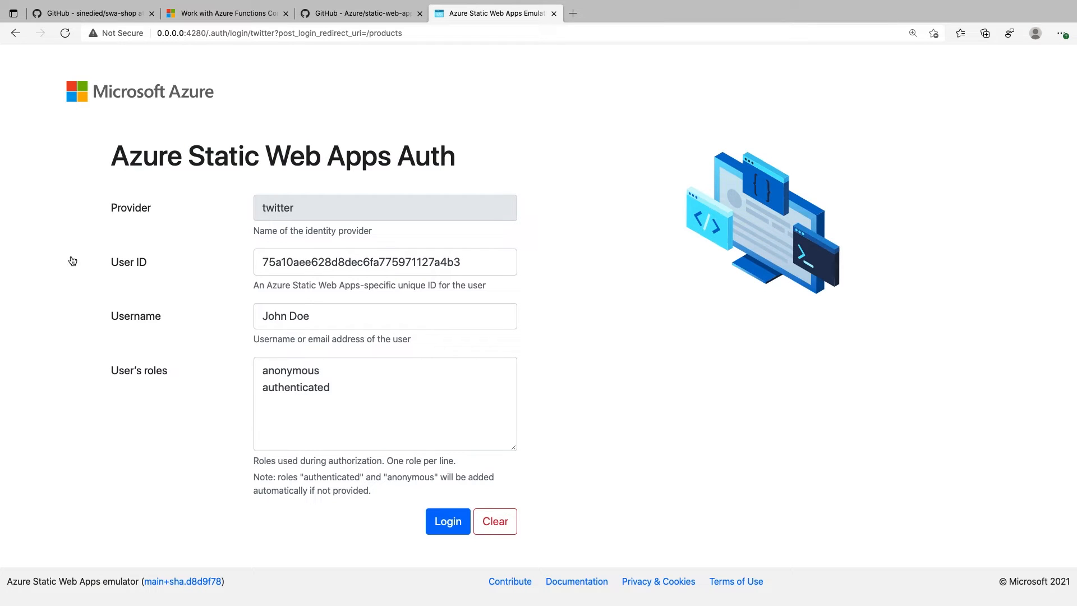
{"action": "left_click", "coordinate": [448, 522]}
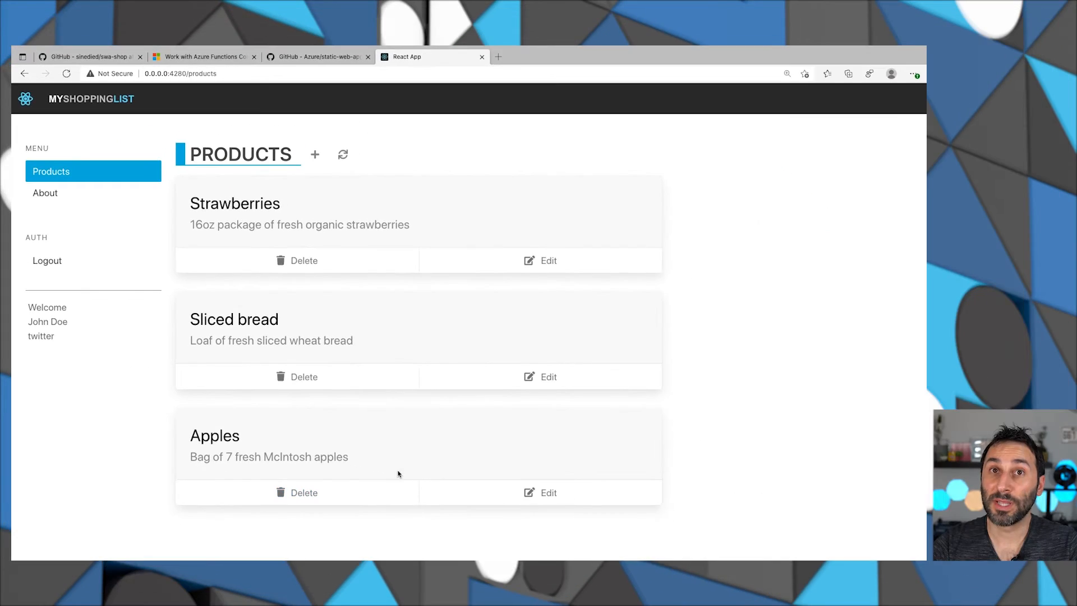
{"action": "mouse_move", "coordinate": [419, 243]}
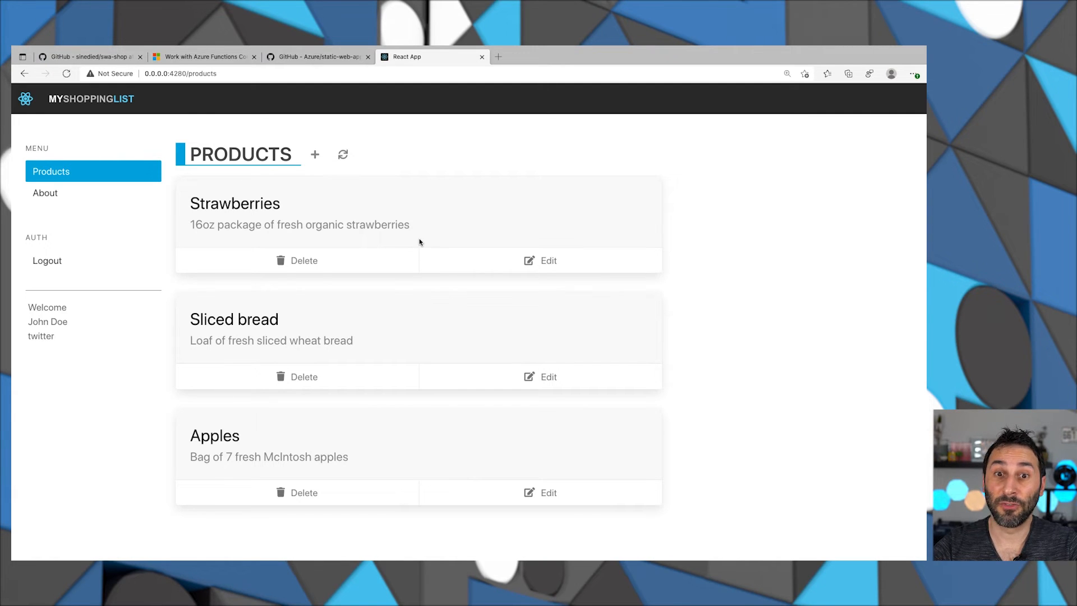
{"action": "mouse_move", "coordinate": [543, 165]}
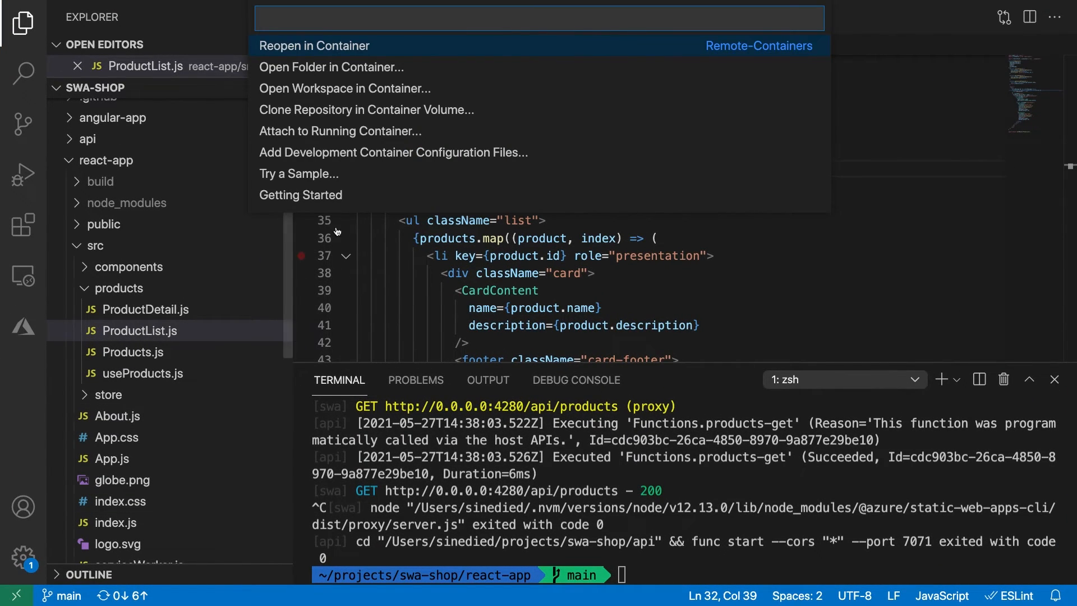
{"action": "mouse_move", "coordinate": [409, 152]}
{"action": "type", "text": "static"}
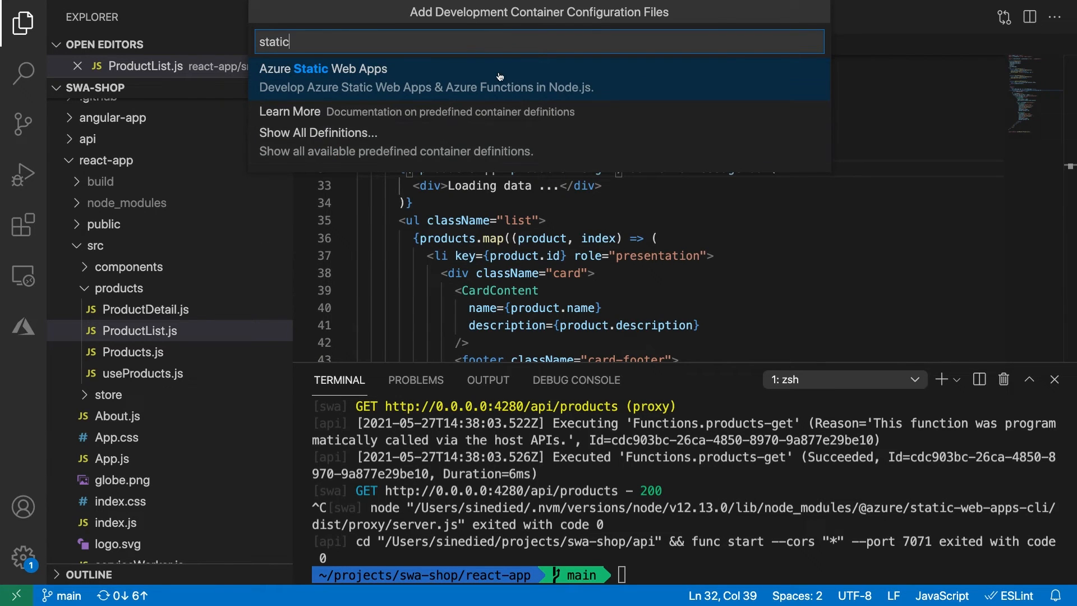
Choose the Azure Static Web Apps container definition and close the generated devcontainer.json
{"action": "left_click", "coordinate": [323, 68]}
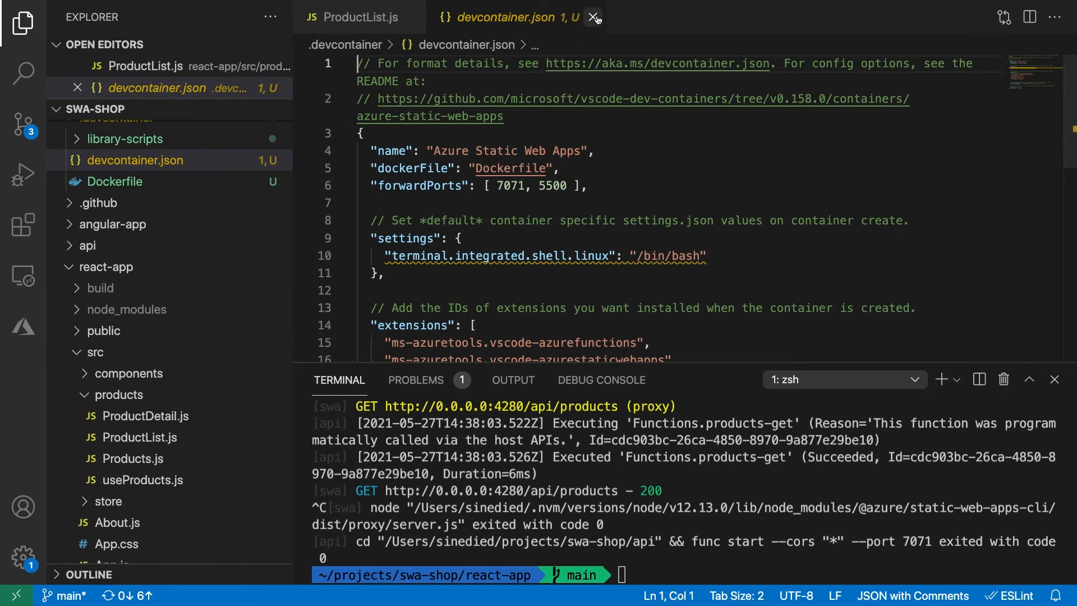
{"action": "left_click", "coordinate": [595, 16]}
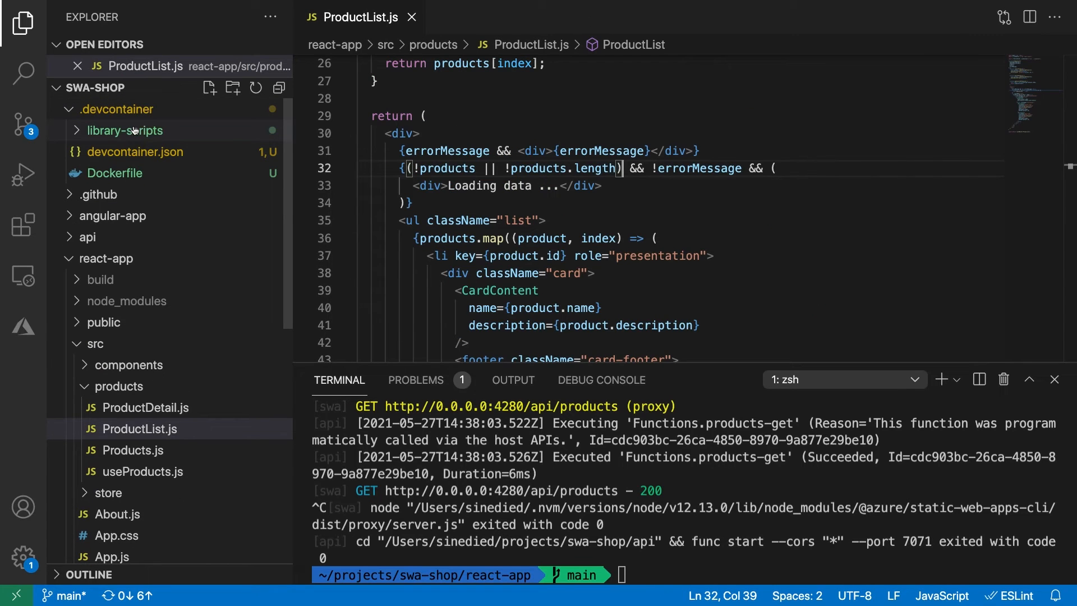
Reopen swa-shop in the dev container and check 'func --version' in its terminal
{"action": "left_click", "coordinate": [13, 595]}
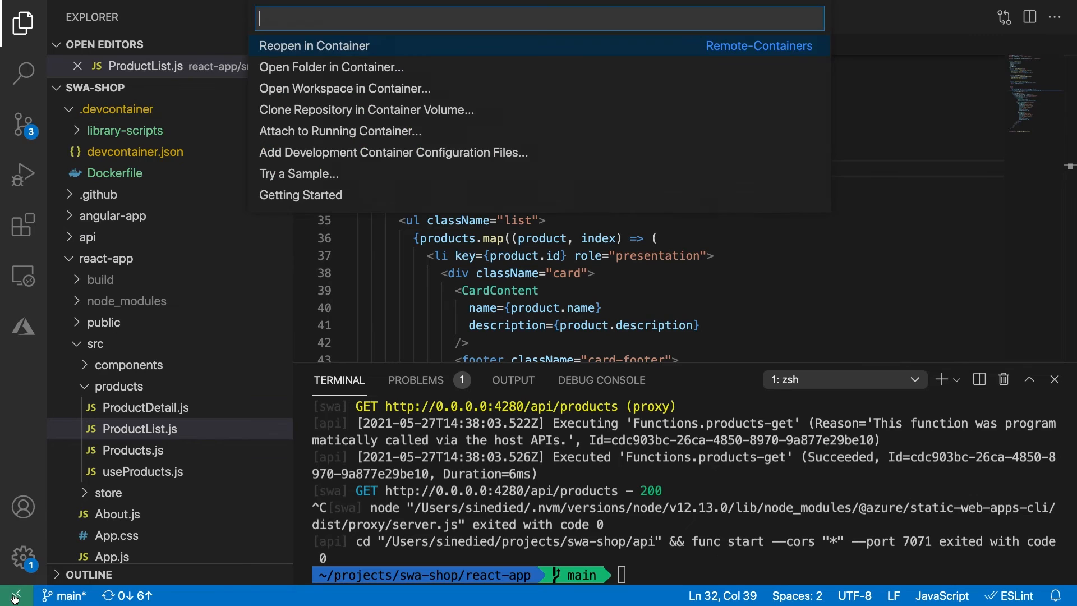
{"action": "key", "text": "Escape"}
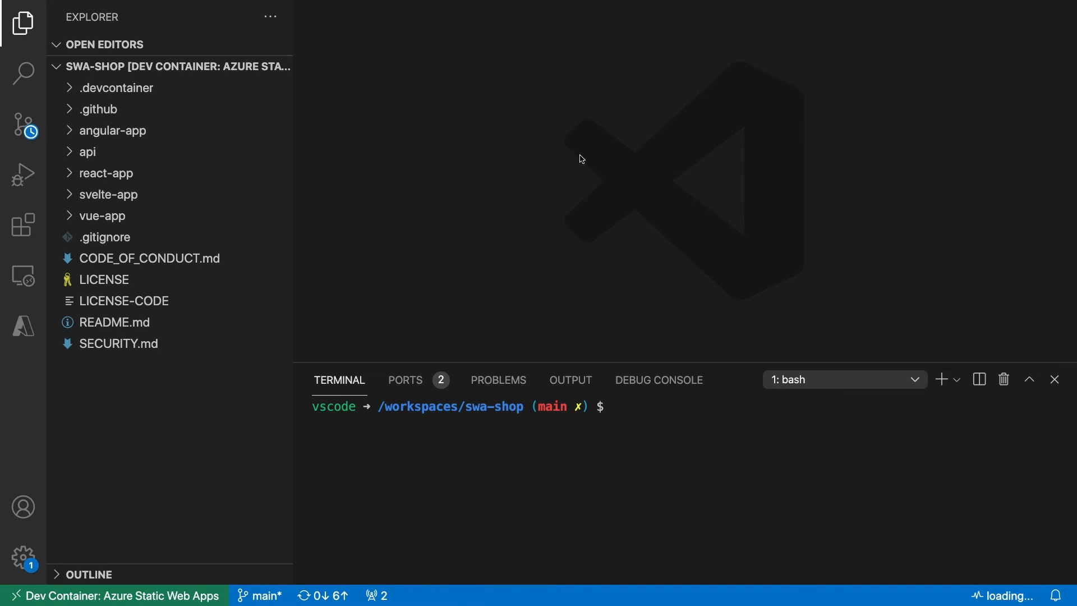
{"action": "type", "text": "func --versi"}
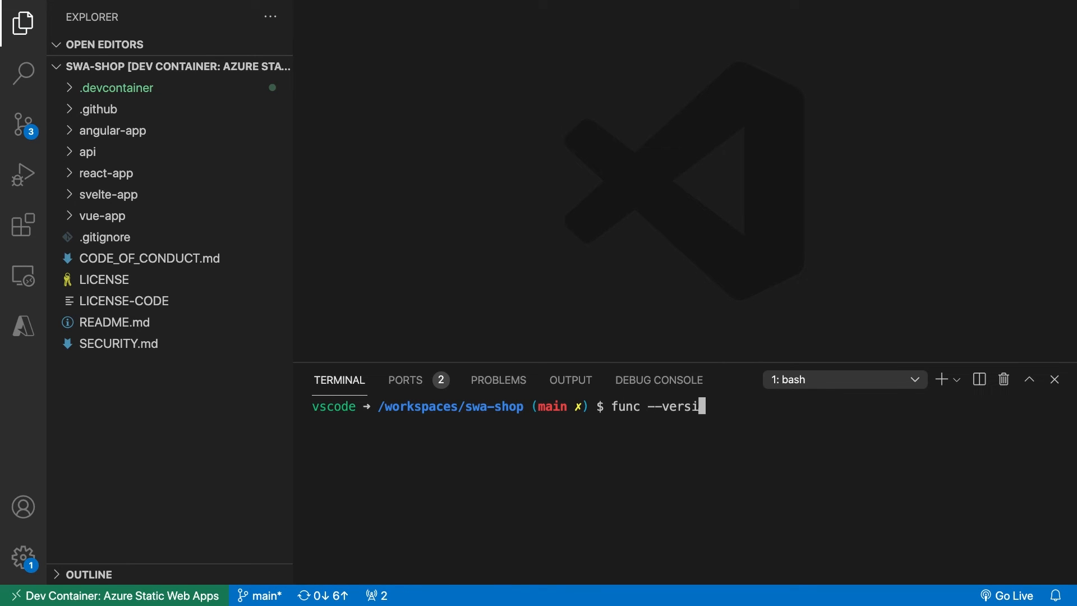